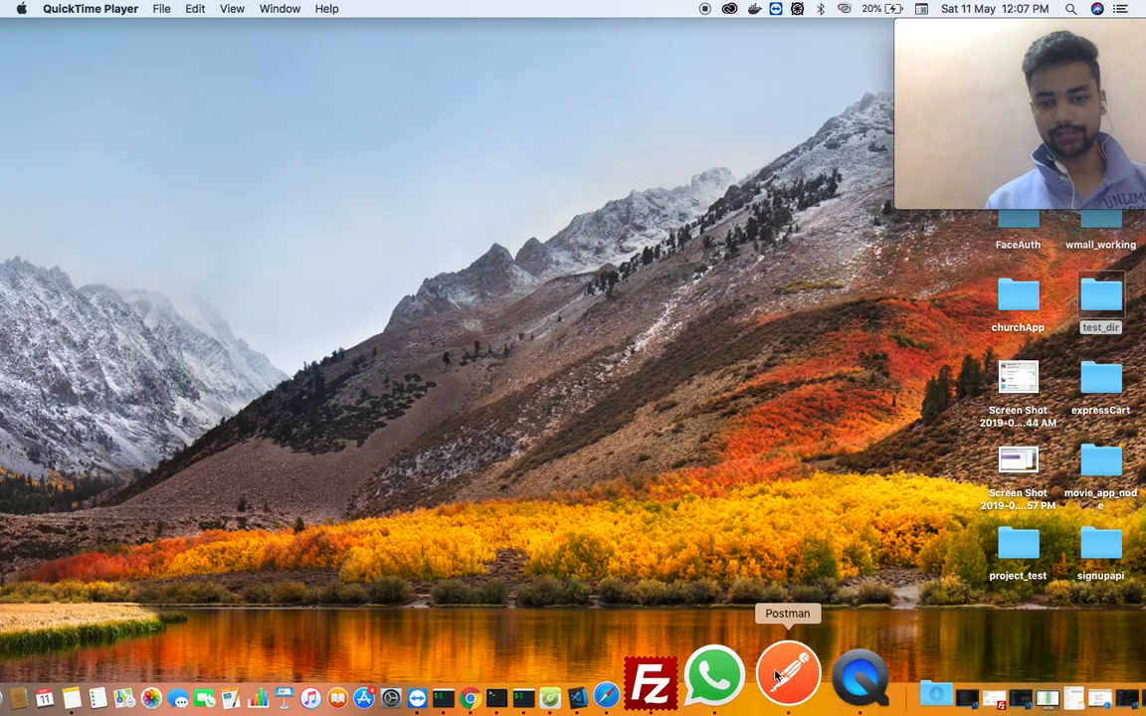
Step: Open a new default-profile iTerm2 window from the Dock icon's context menu
right_click(619, 676)
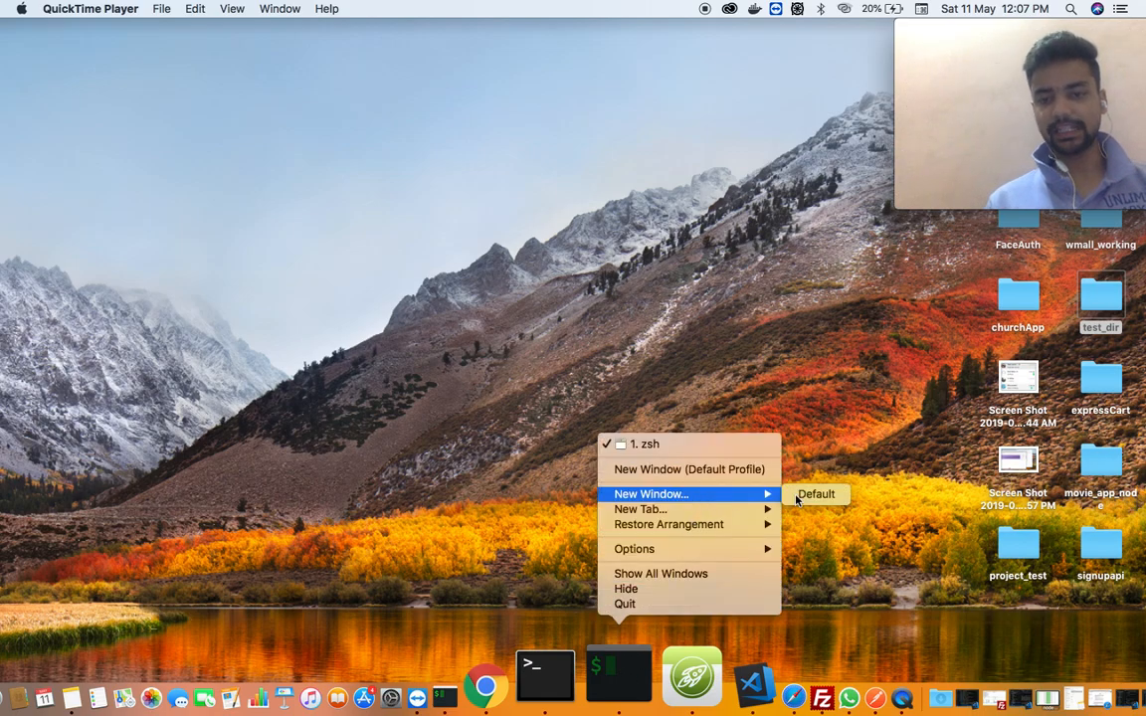
left_click(815, 493)
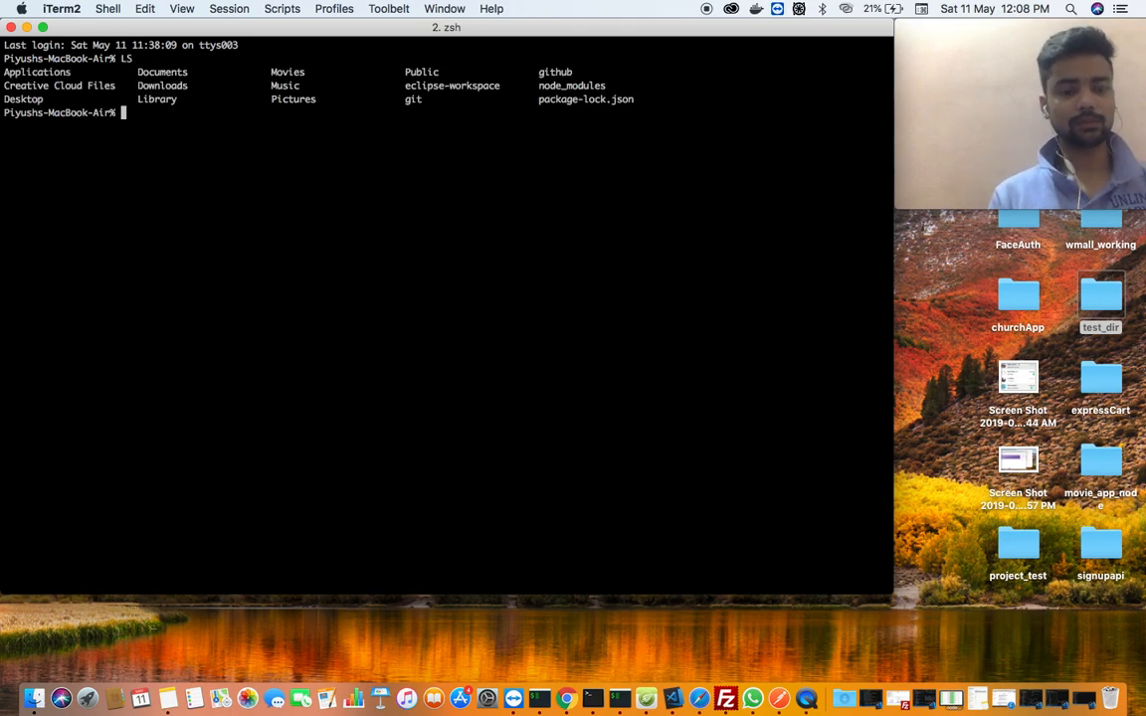
Step: Change the shell into the Desktop directory with cd desktop
type("CD")
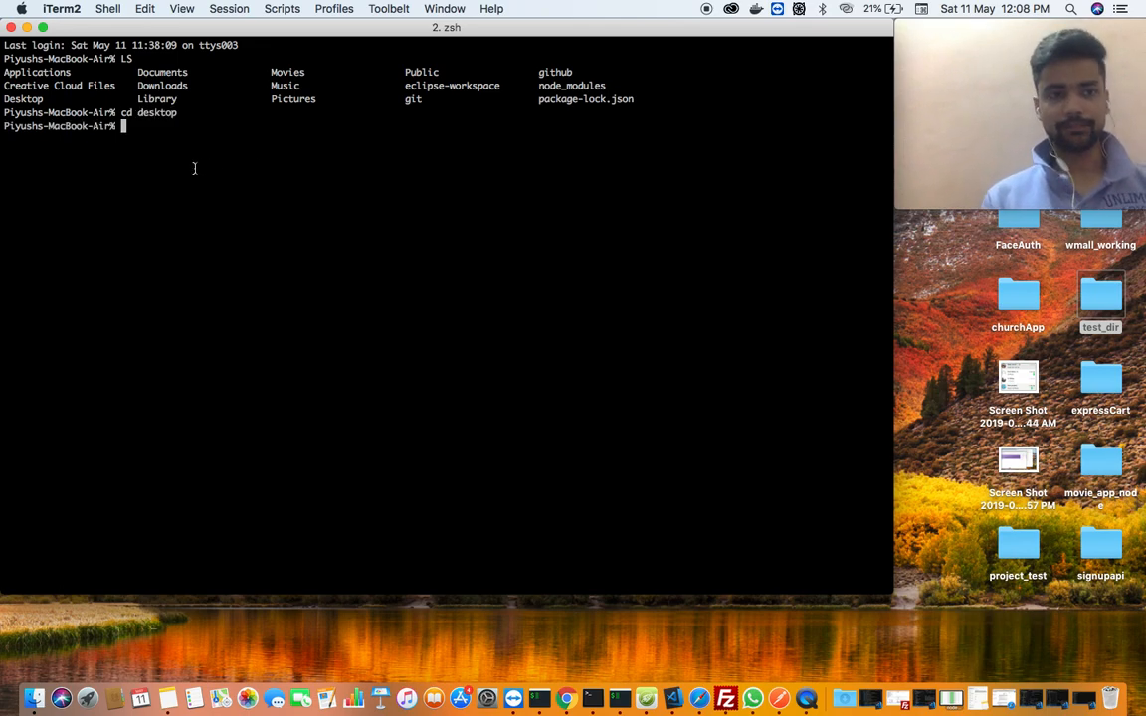
mouse_move(519, 438)
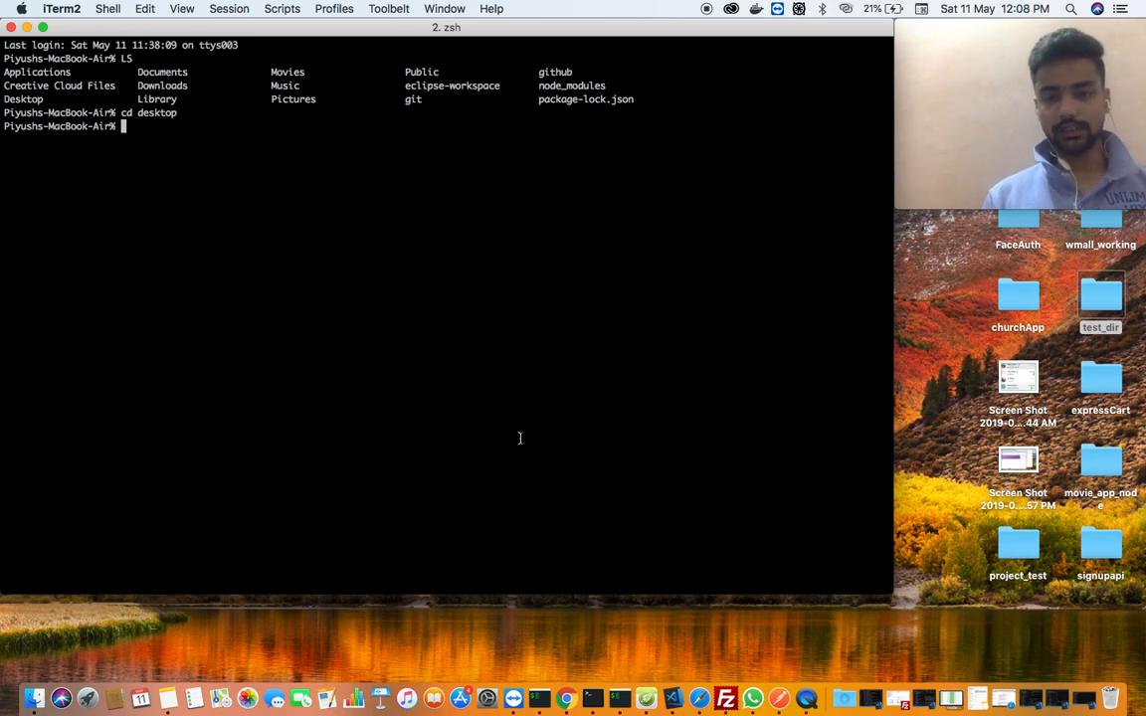
mouse_move(651, 510)
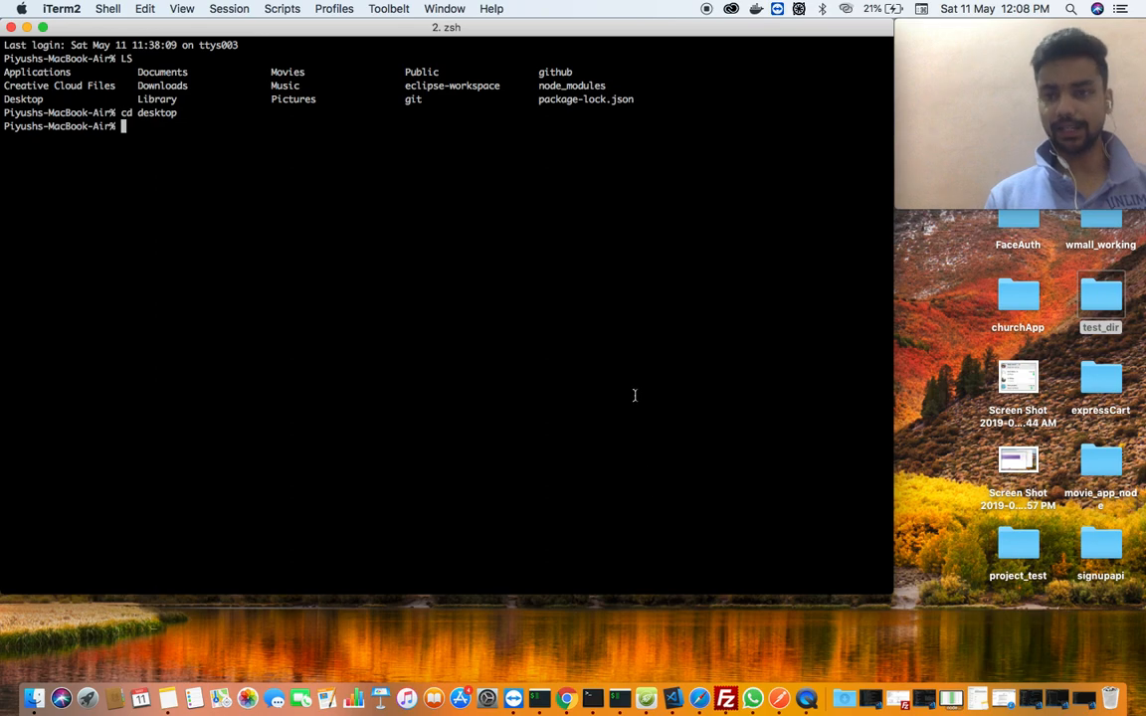
Step: Create the muosigmaNode folder with mkdir and cd into it
type("c")
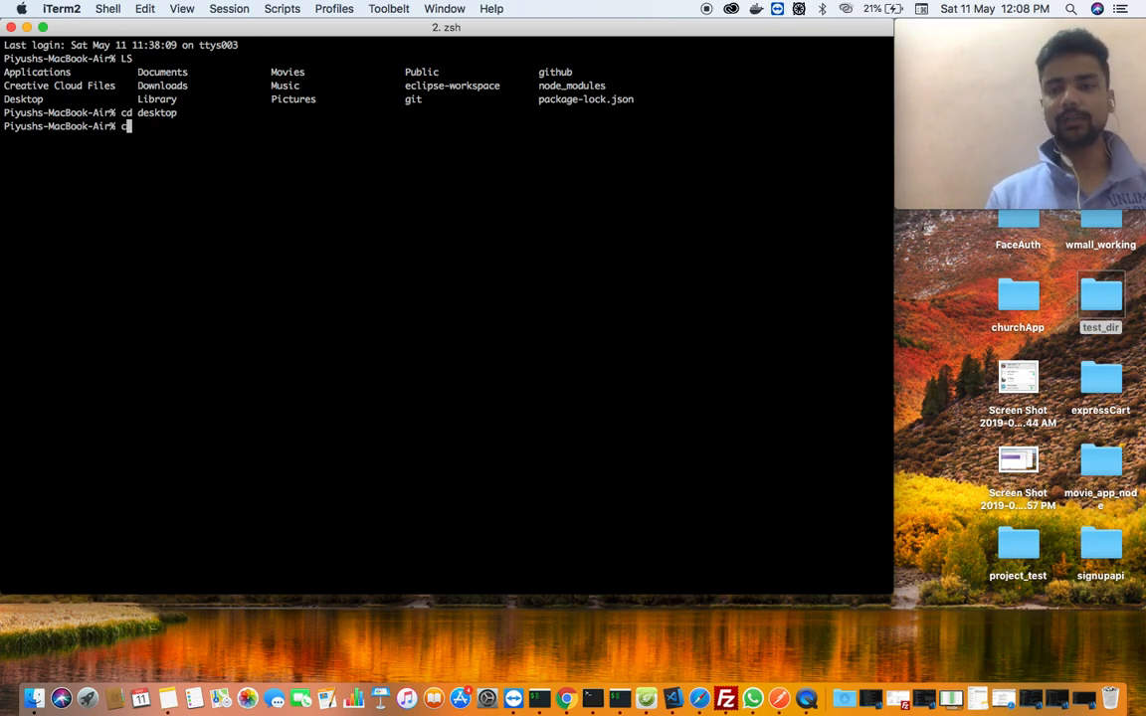
type("mk")
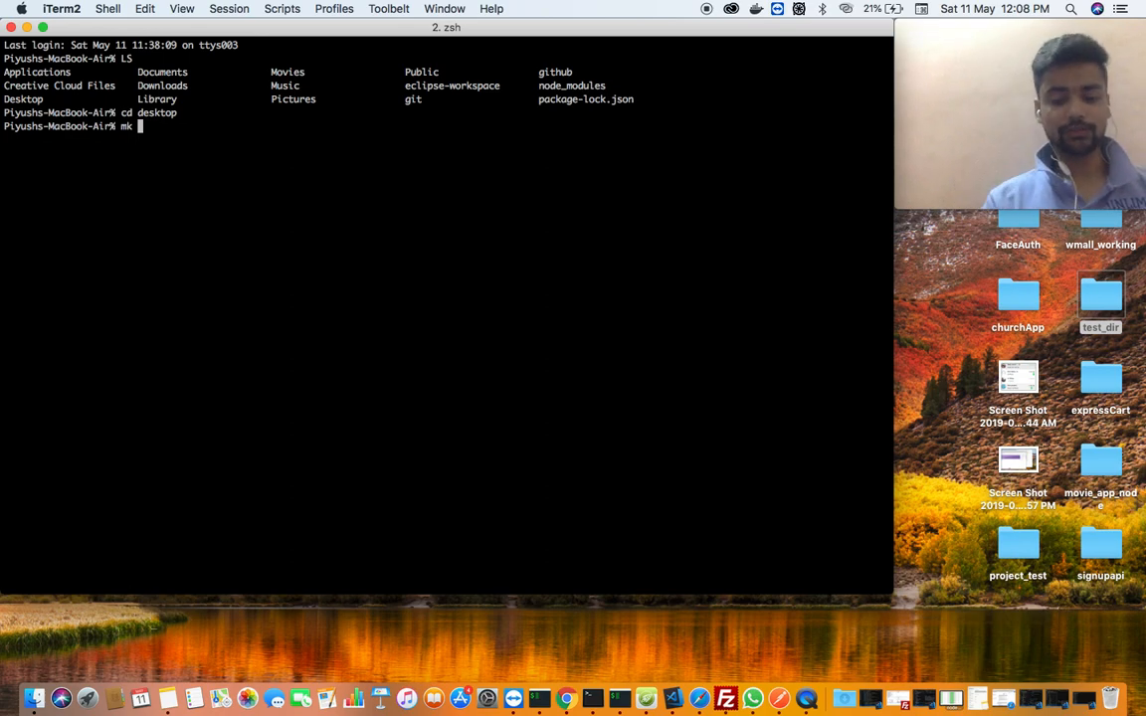
type("muosigma")
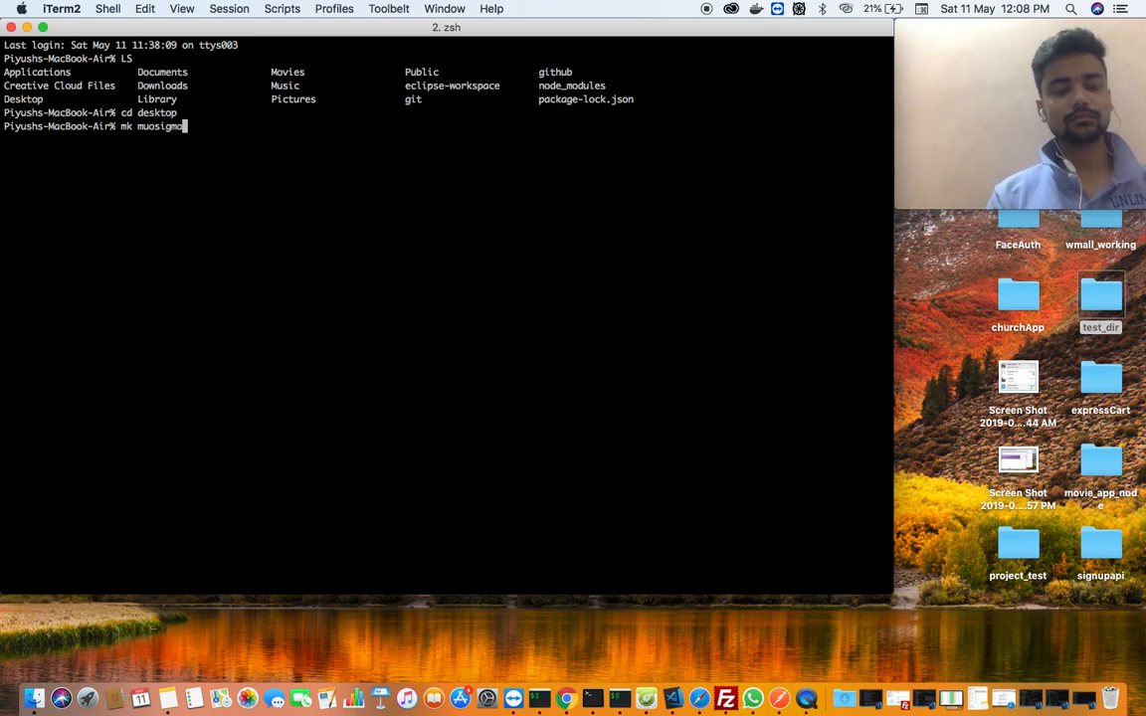
type("Node")
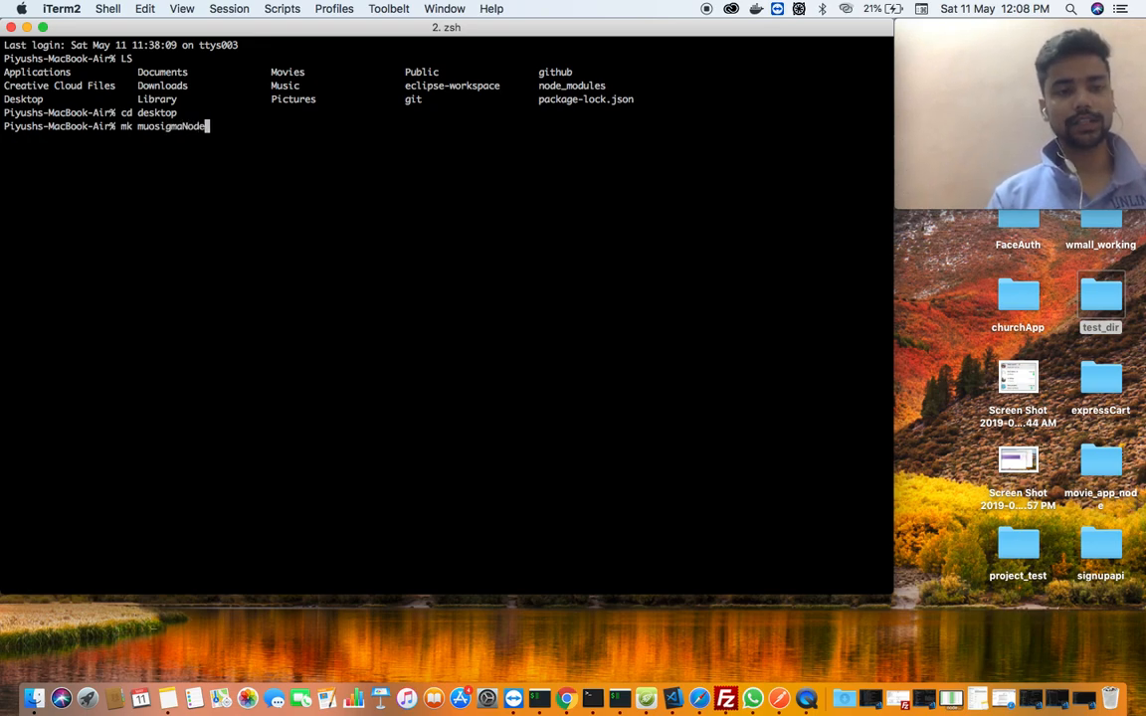
key("Enter")
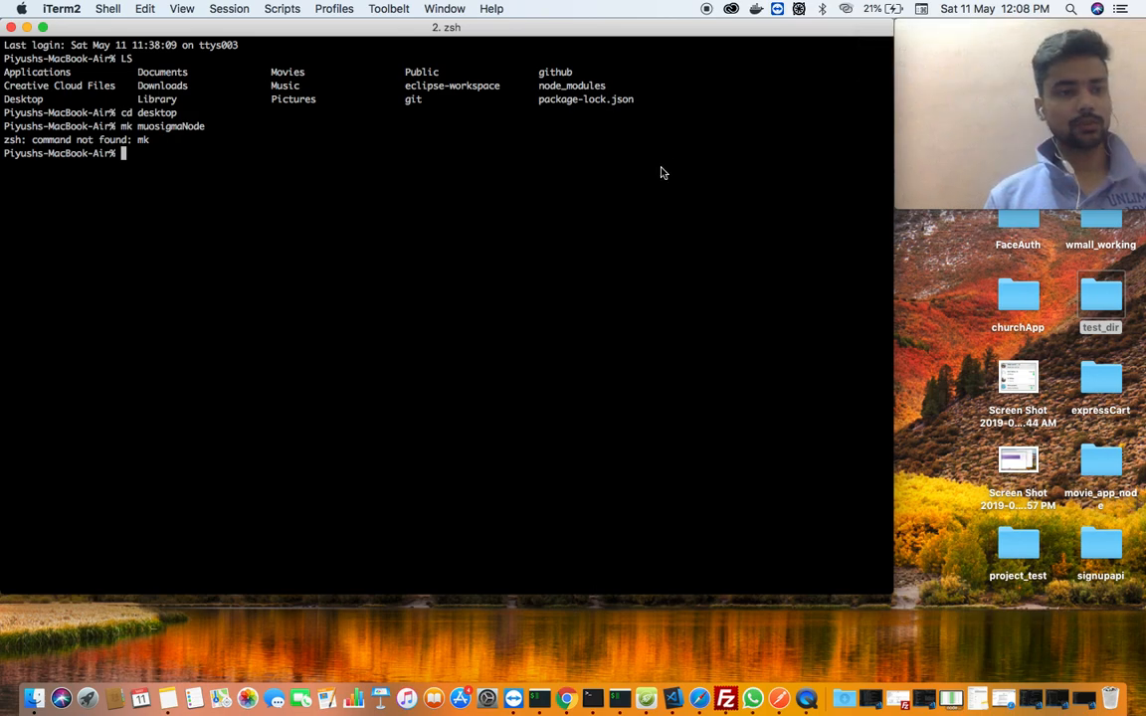
type("mk muosigmaNode")
type("cd muosigmaNode")
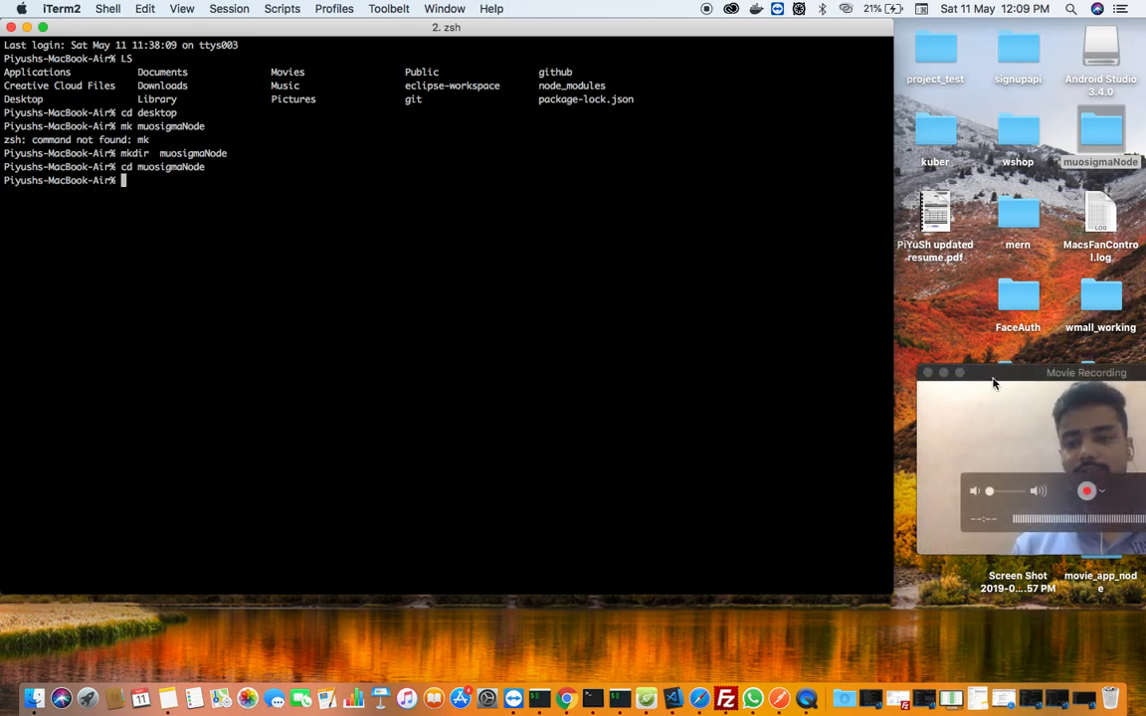
Step: Open the muosigmaNode Desktop folder in Finder to confirm it's empty
left_click(1100, 134)
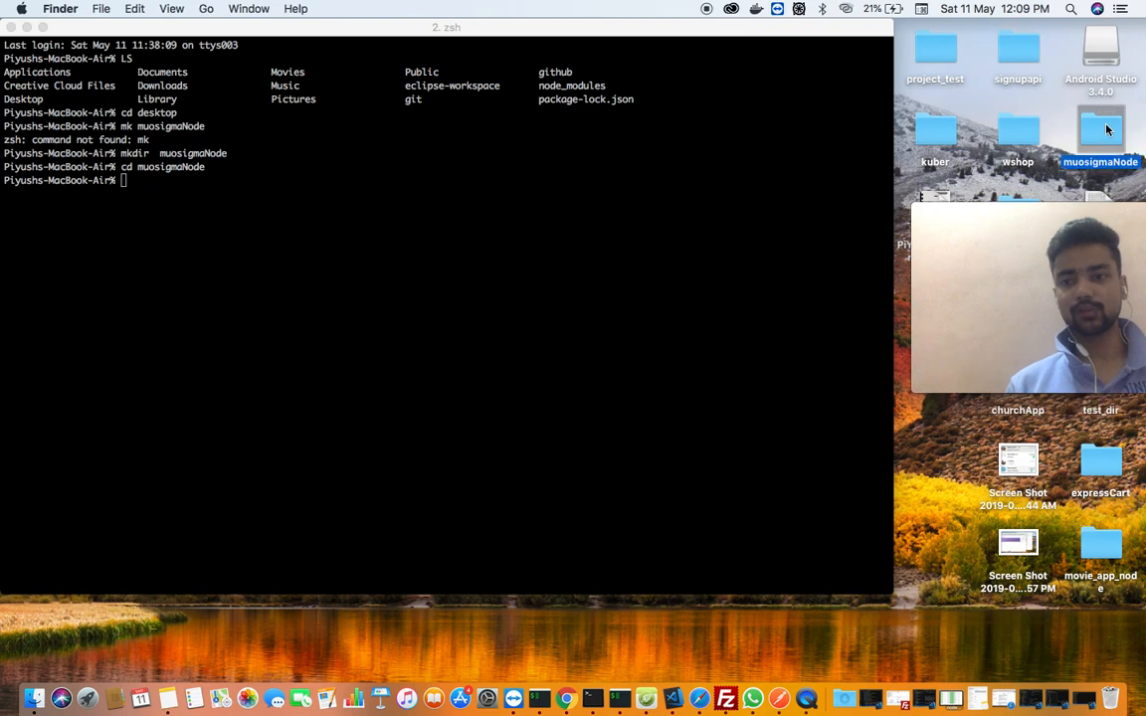
double_click(1100, 134)
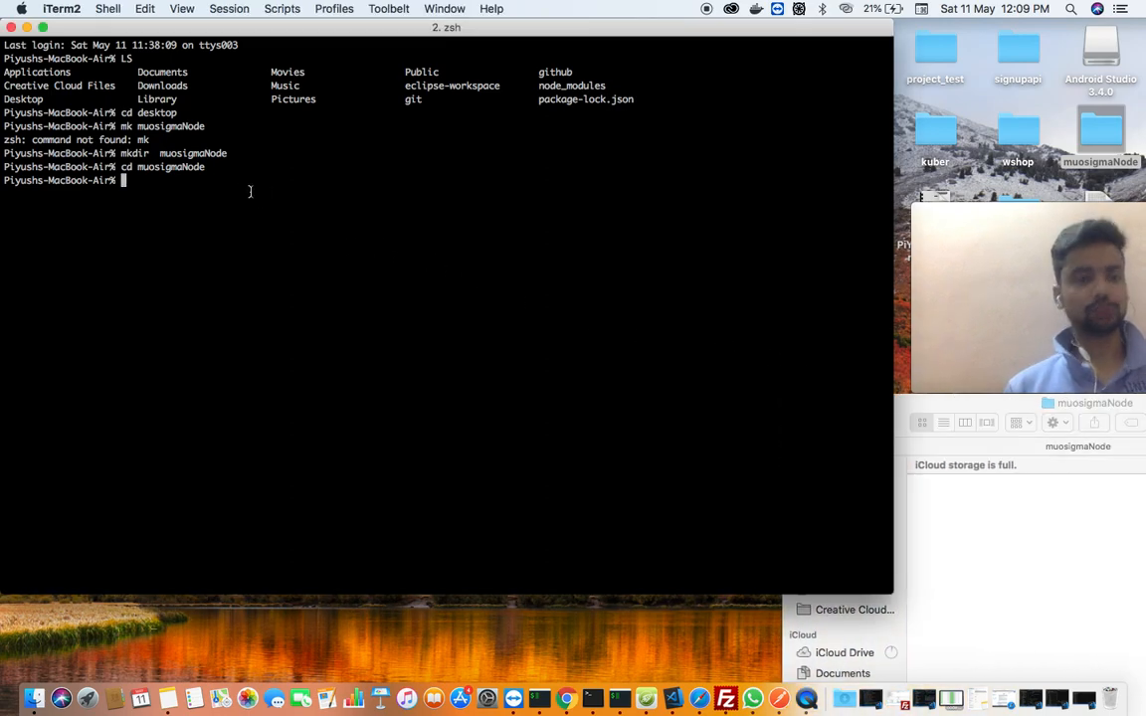
Step: Run npm init inside the muosigmaNode folder
type("npm")
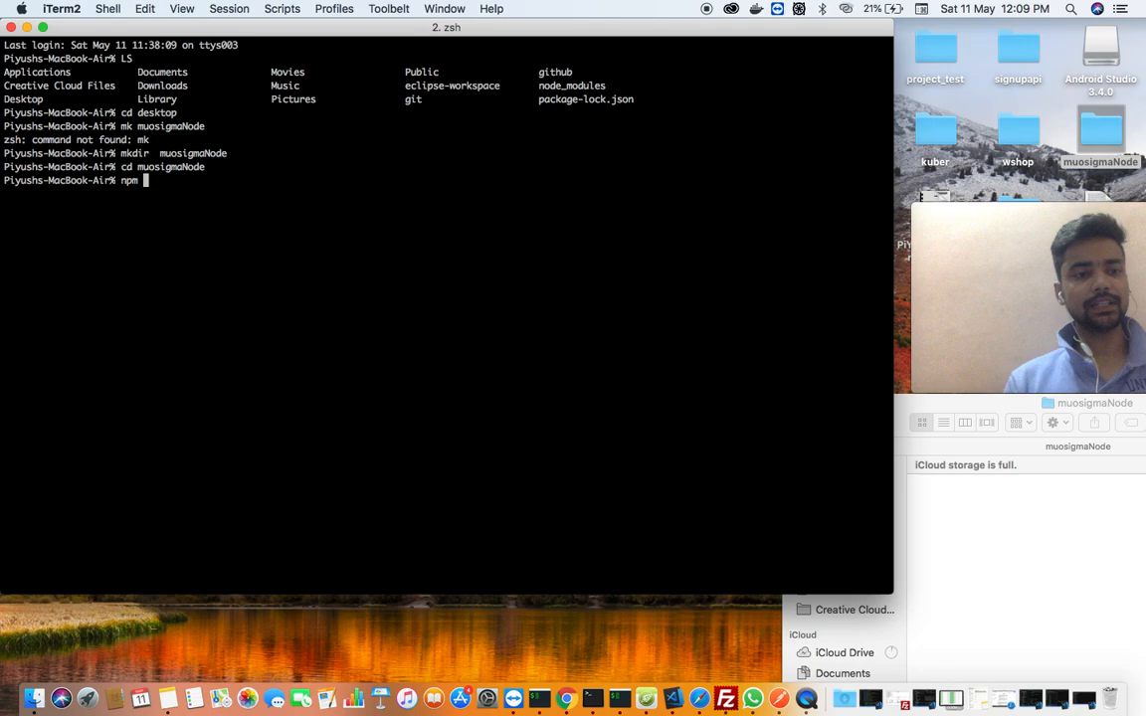
type("init")
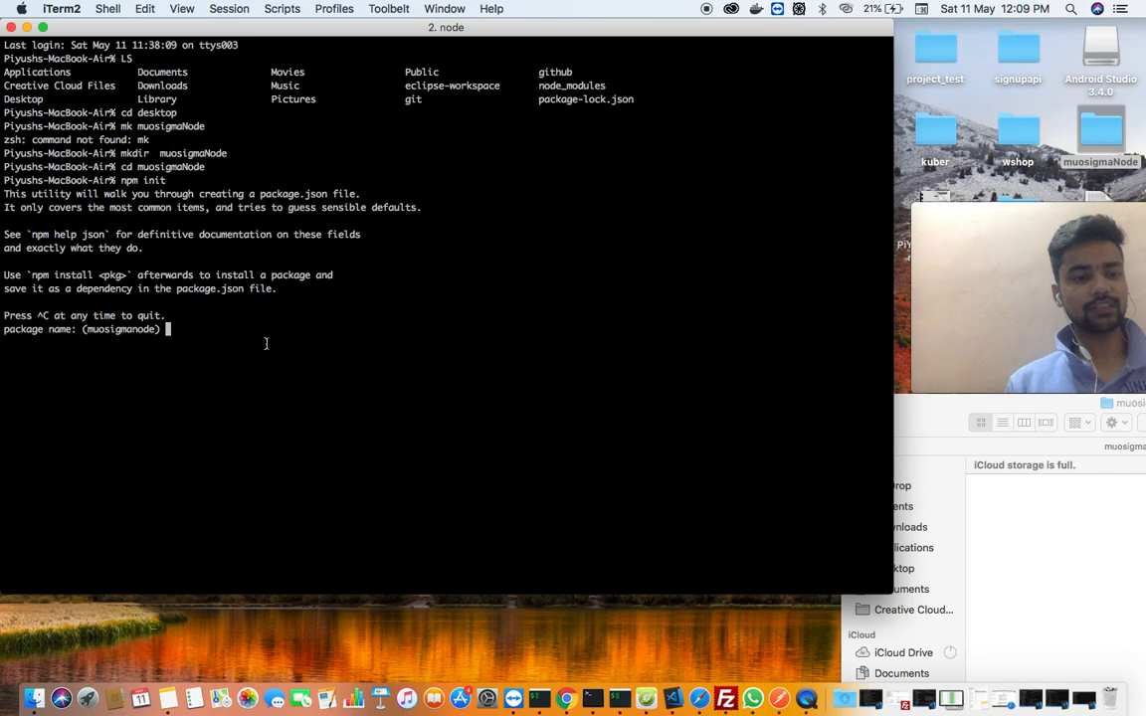
Step: Accept defaults and enter description 'hi this p do subscribe this channel muosigma classes'
key("Return")
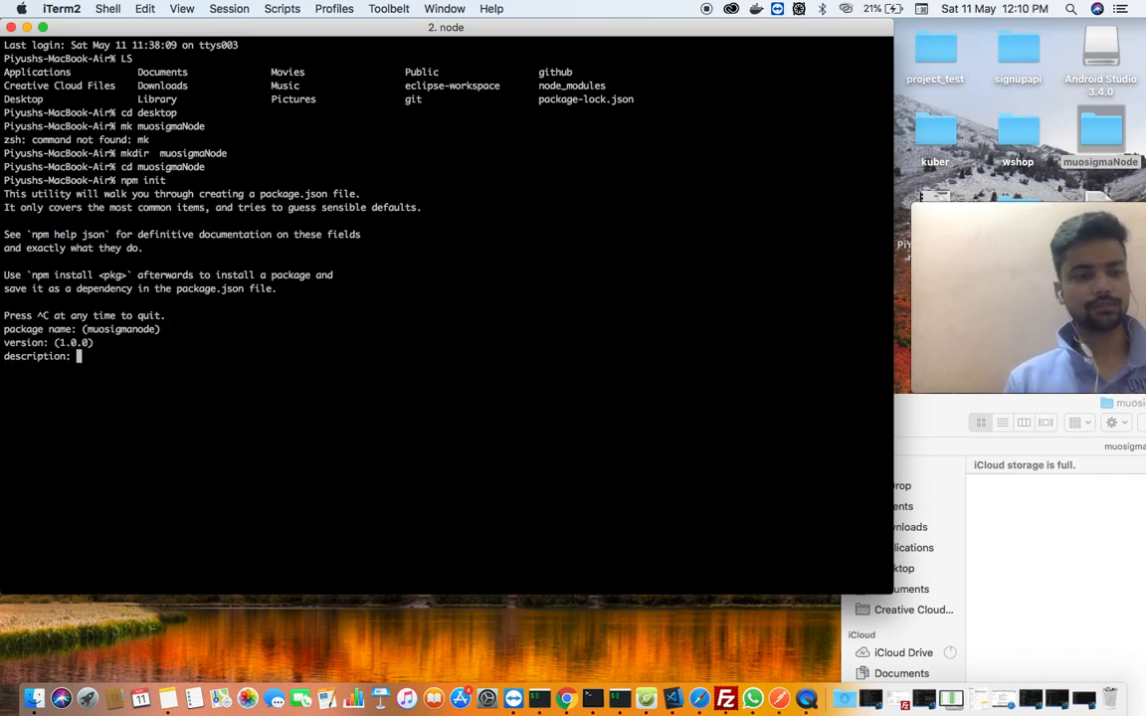
type("hi this")
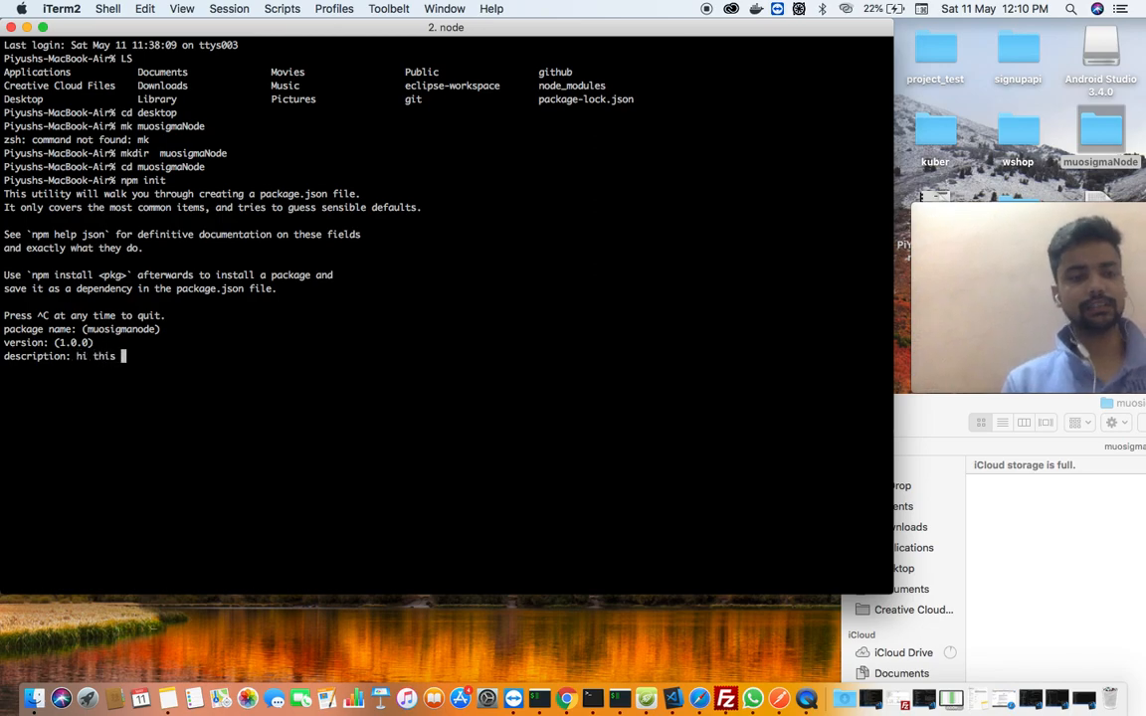
type("piyush and please")
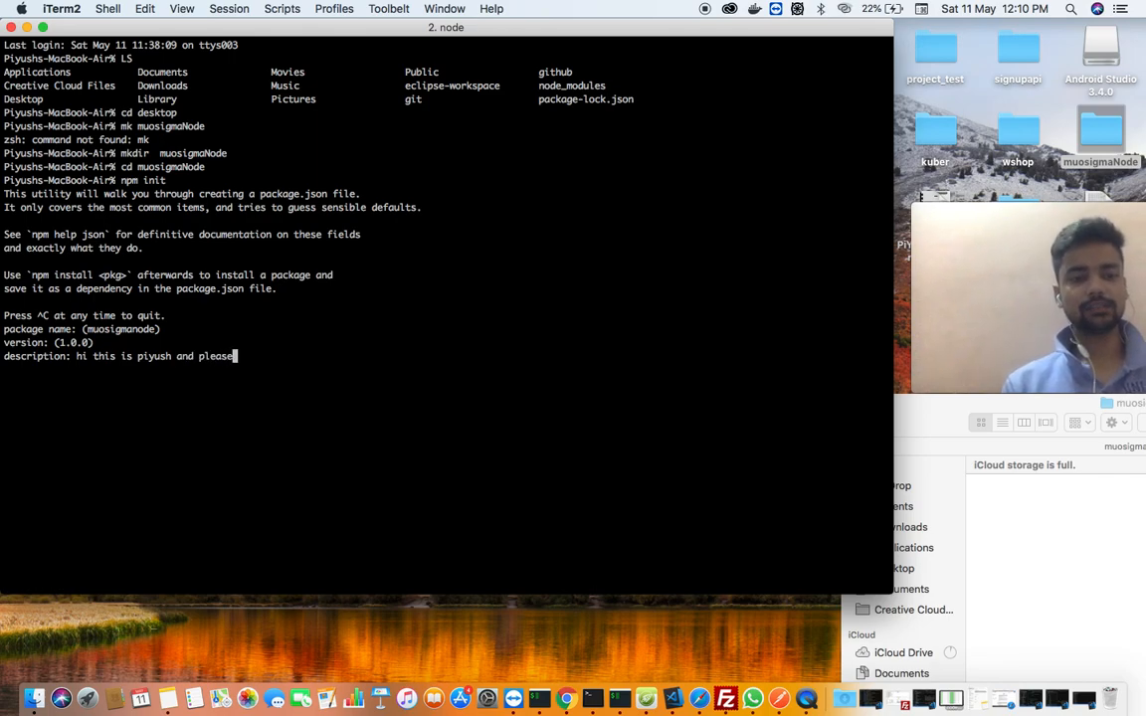
type("\" \"")
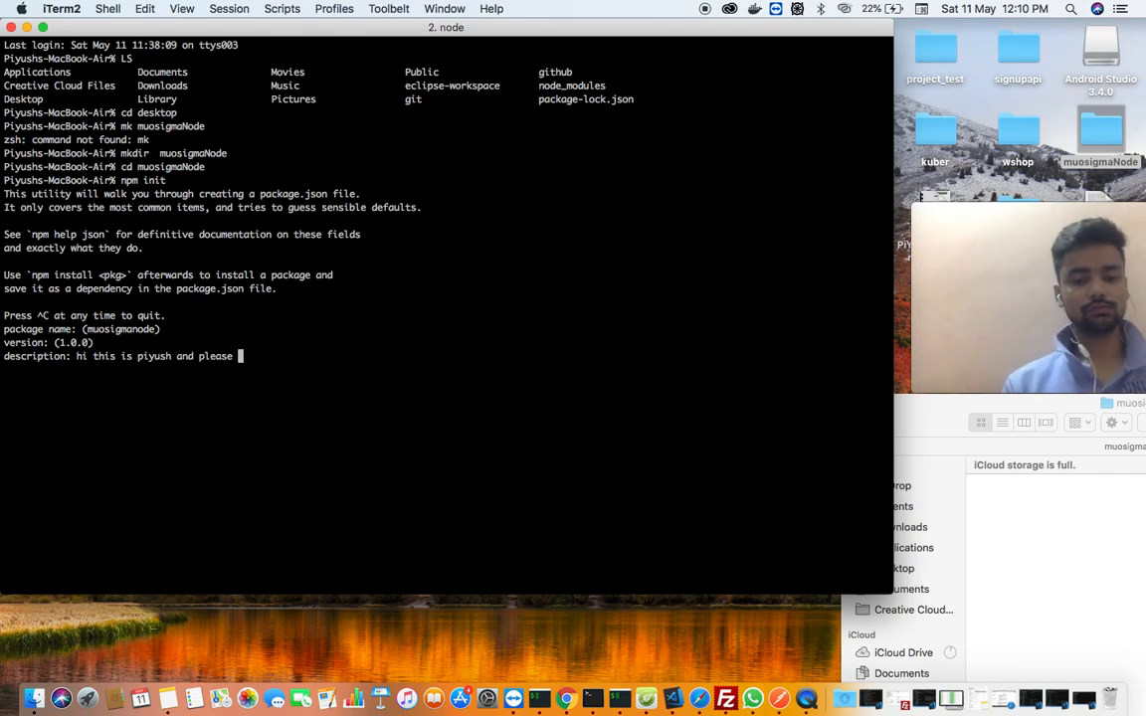
type("do subscribe")
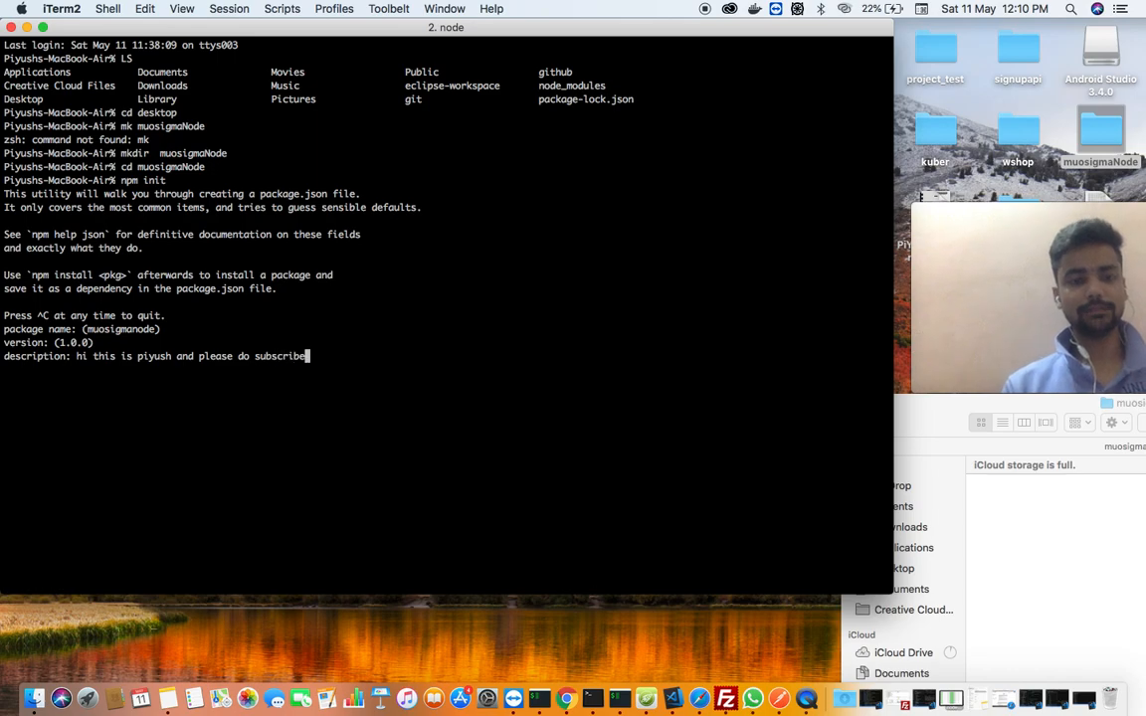
type("this channel")
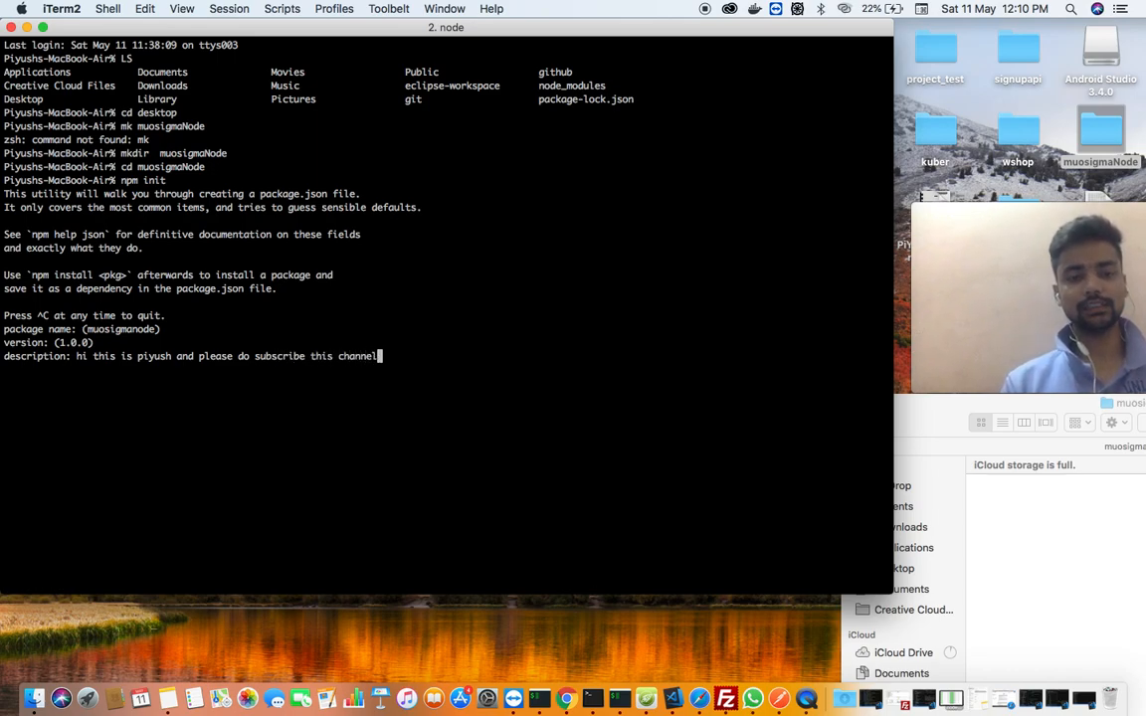
type("muosigma c")
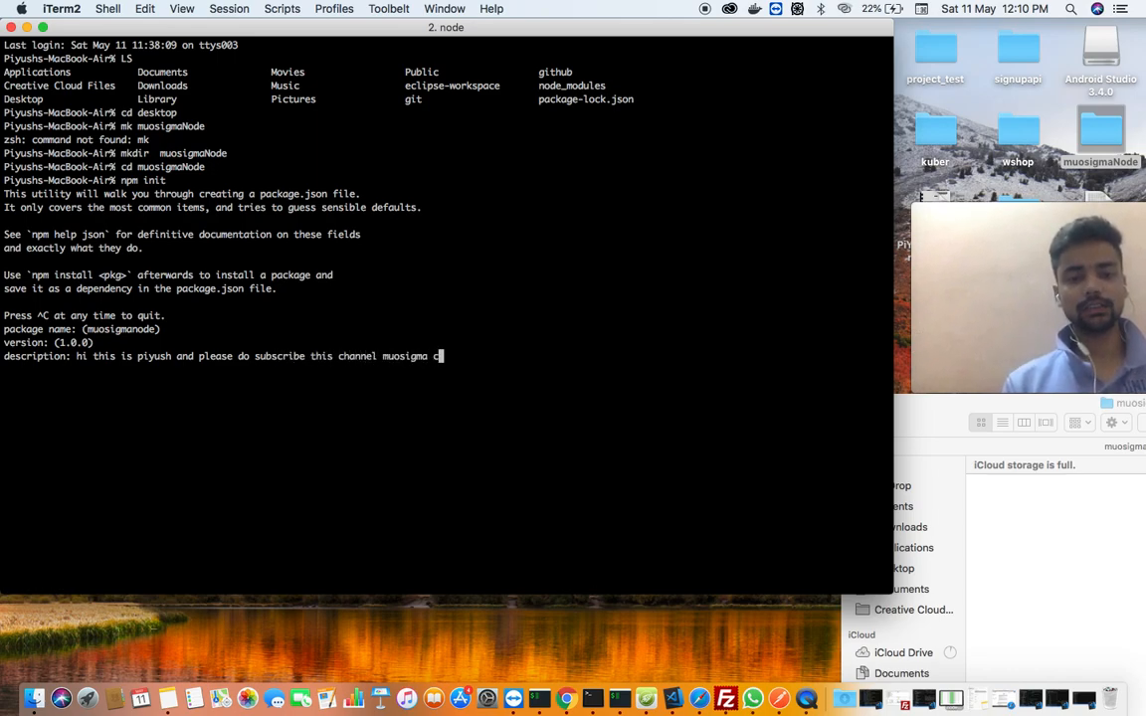
type("classes")
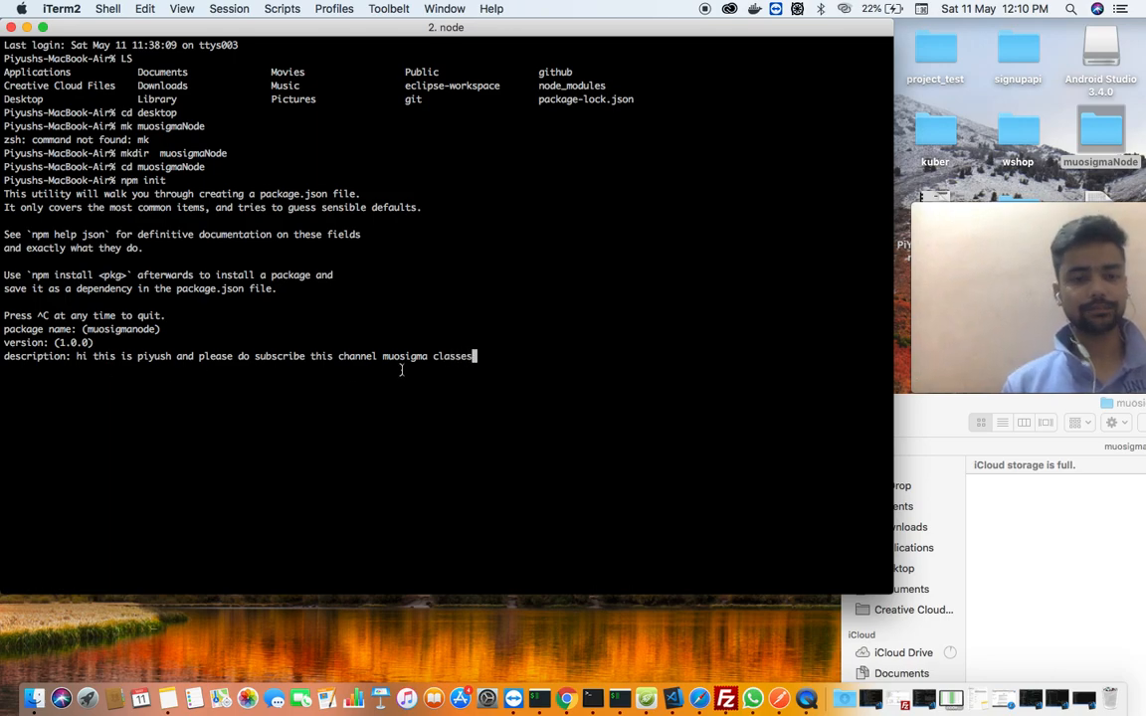
key("enter")
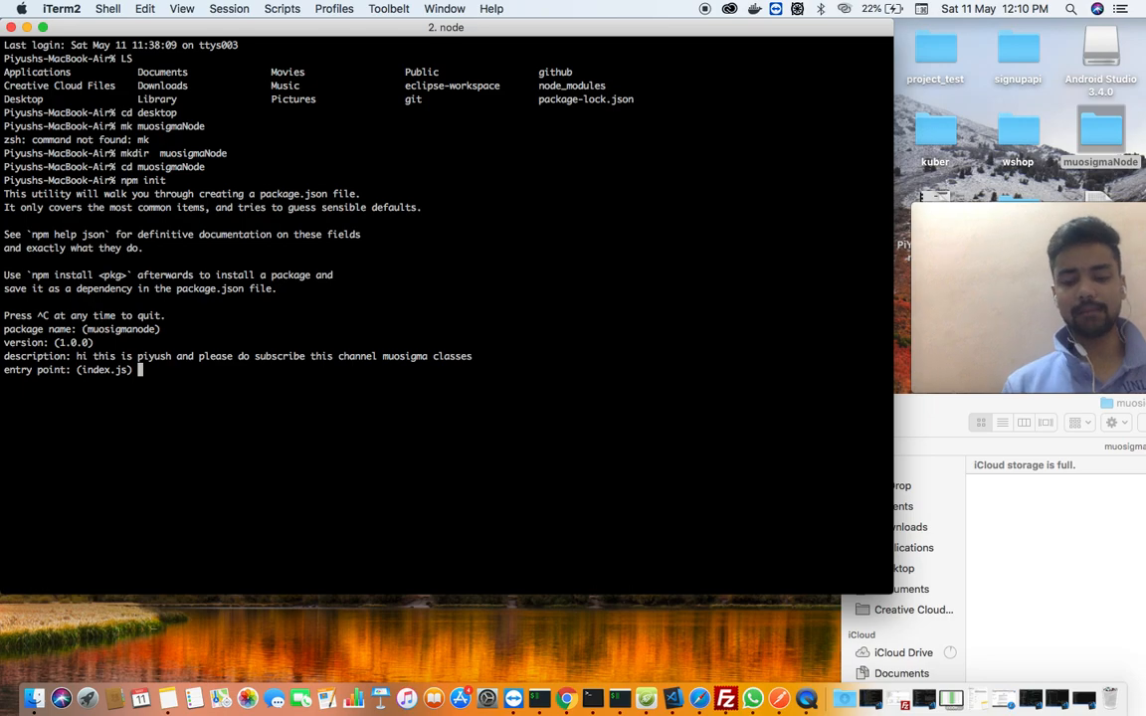
Step: Set entry point app.js, leave test command blank, and enter author 'piyush'
type("app.js")
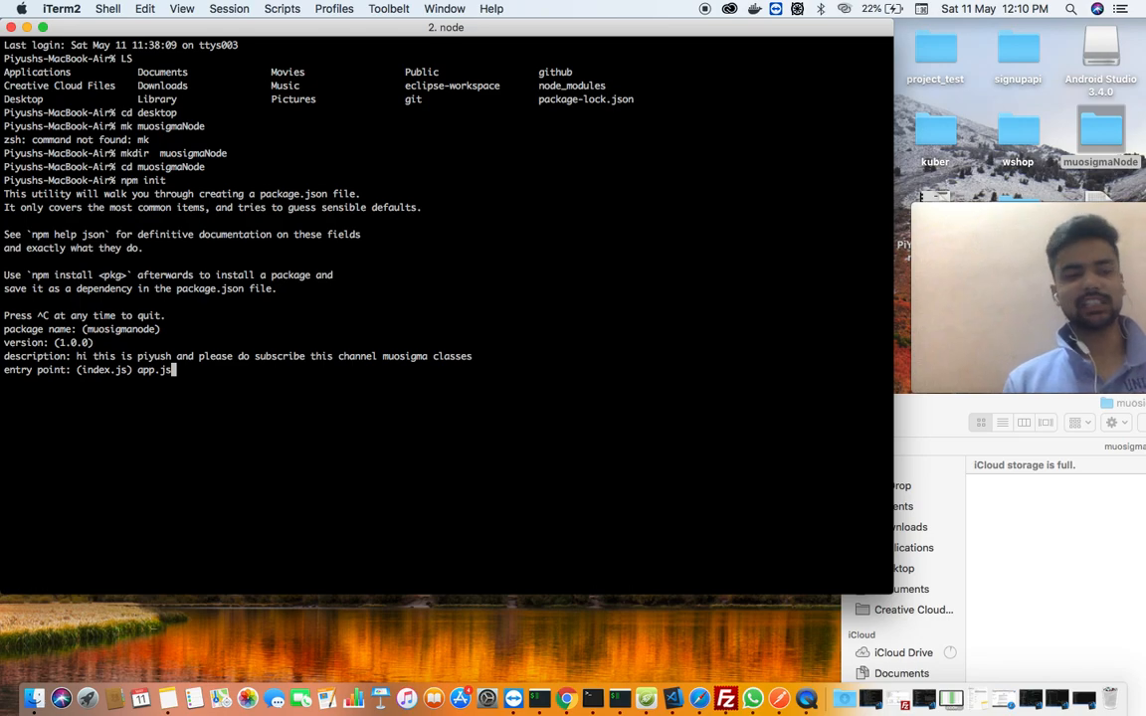
key("enter")
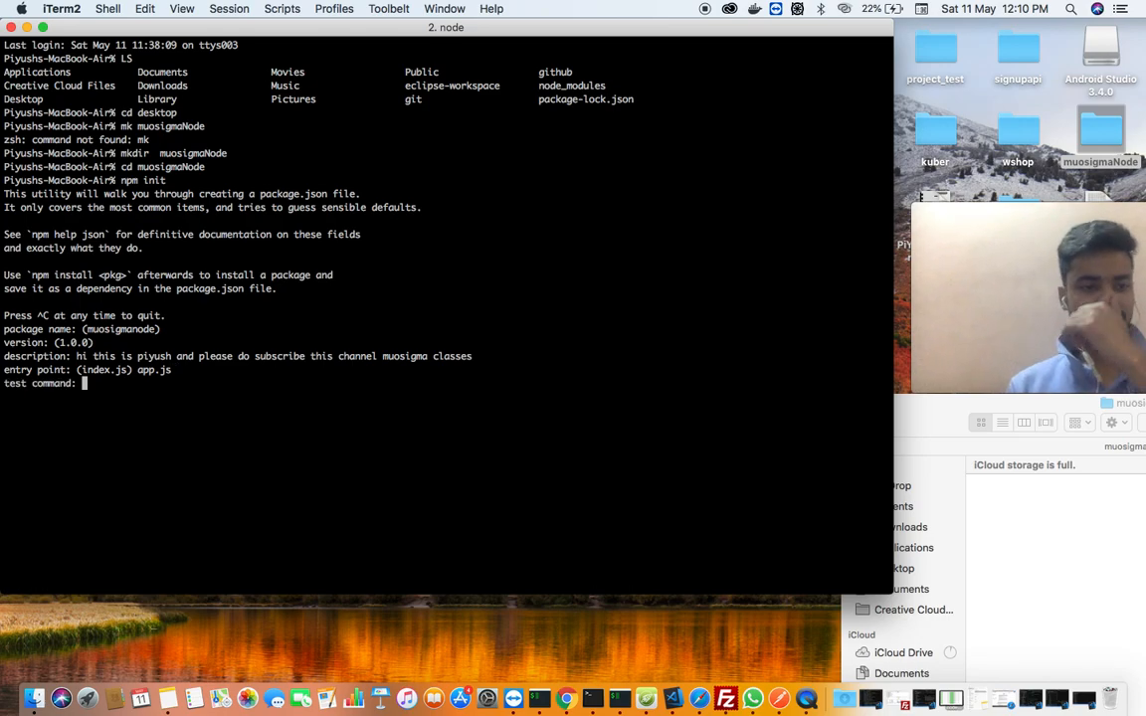
key("enter")
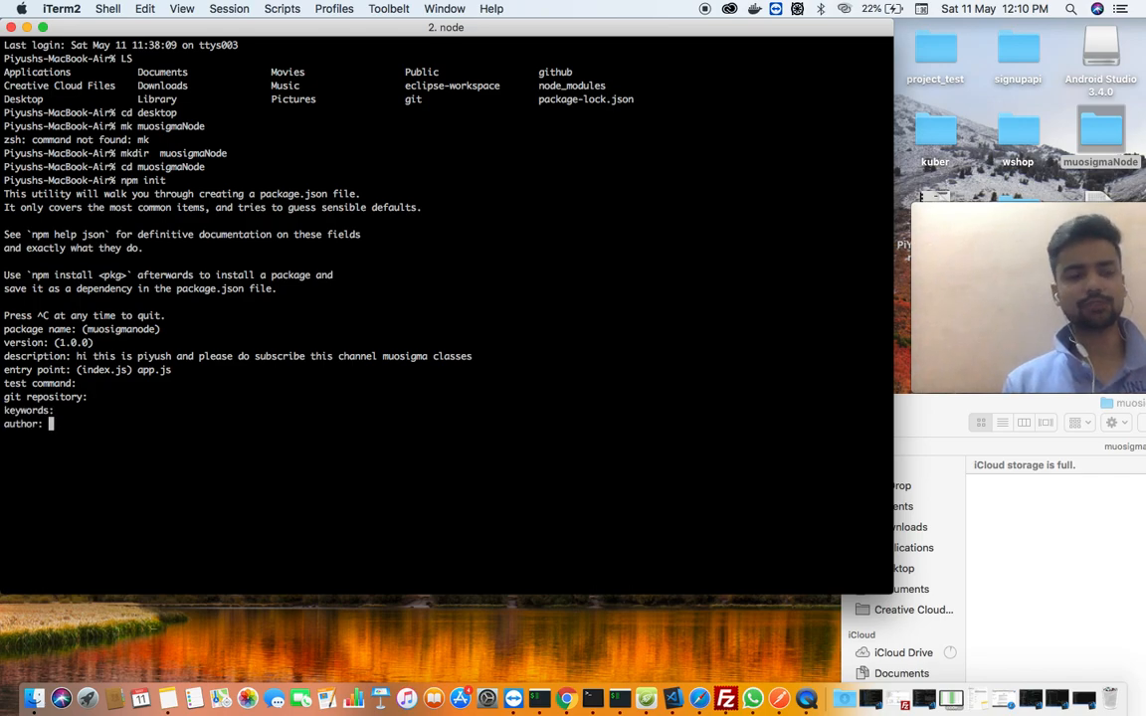
type("piyush")
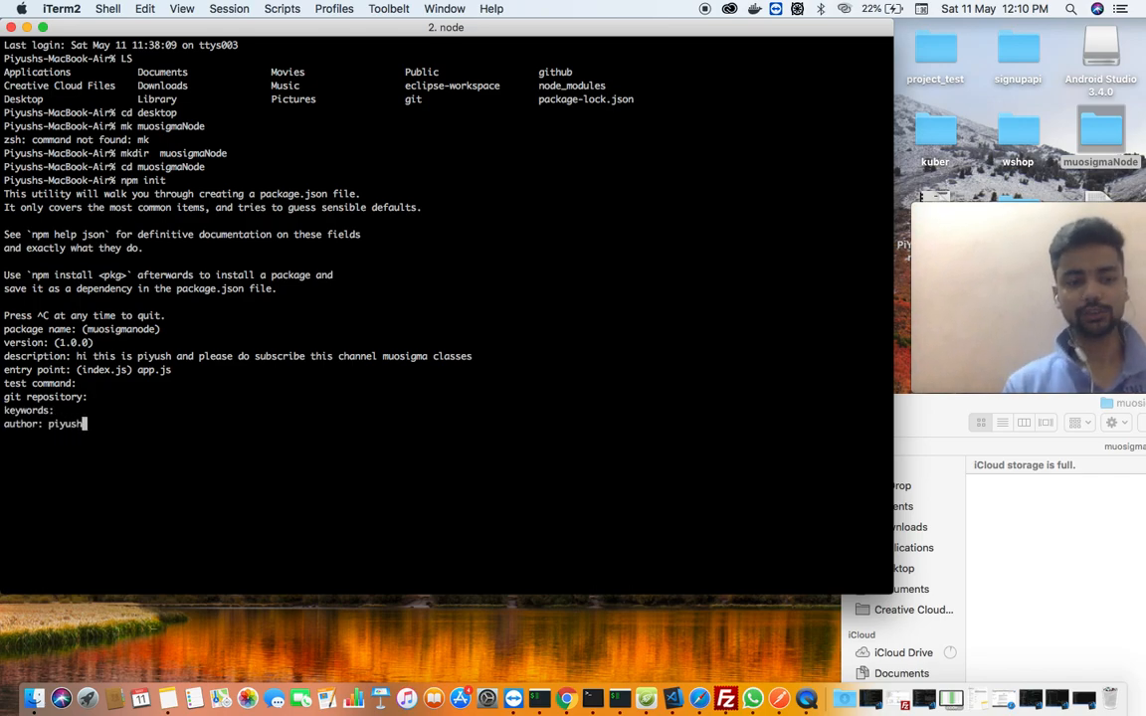